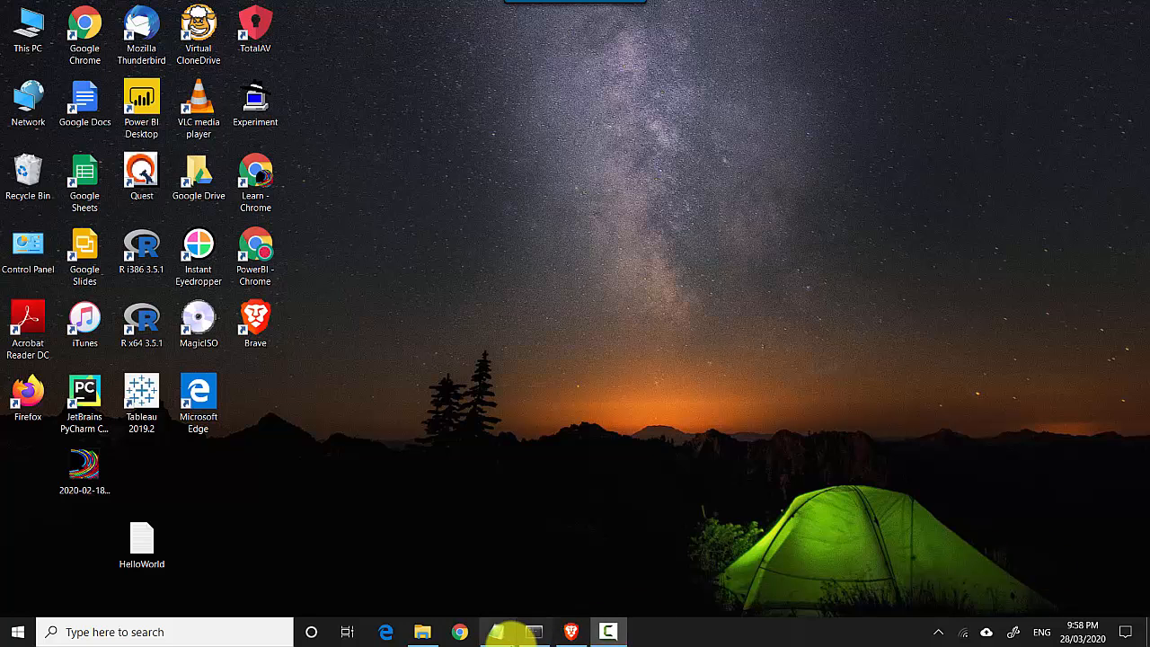
Bring the browser with the scatter plot transparency notebook to the front.
{"action": "left_click", "coordinate": [607, 632]}
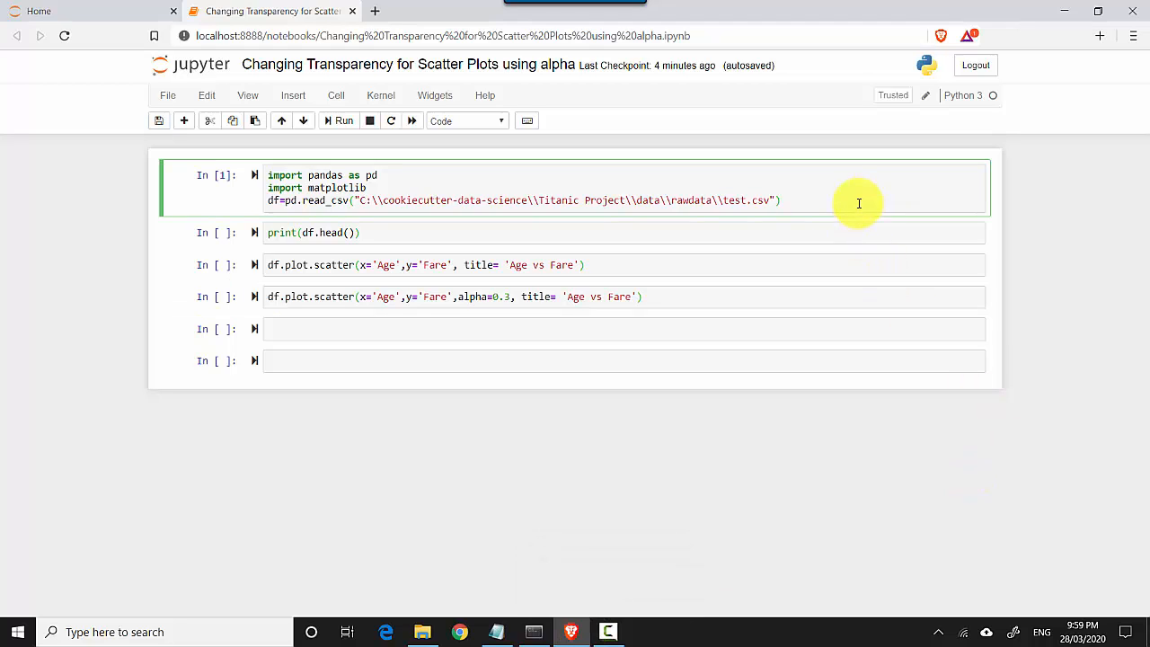
Run the cell that imports pandas and matplotlib and reads test.csv.
{"action": "left_click", "coordinate": [780, 199]}
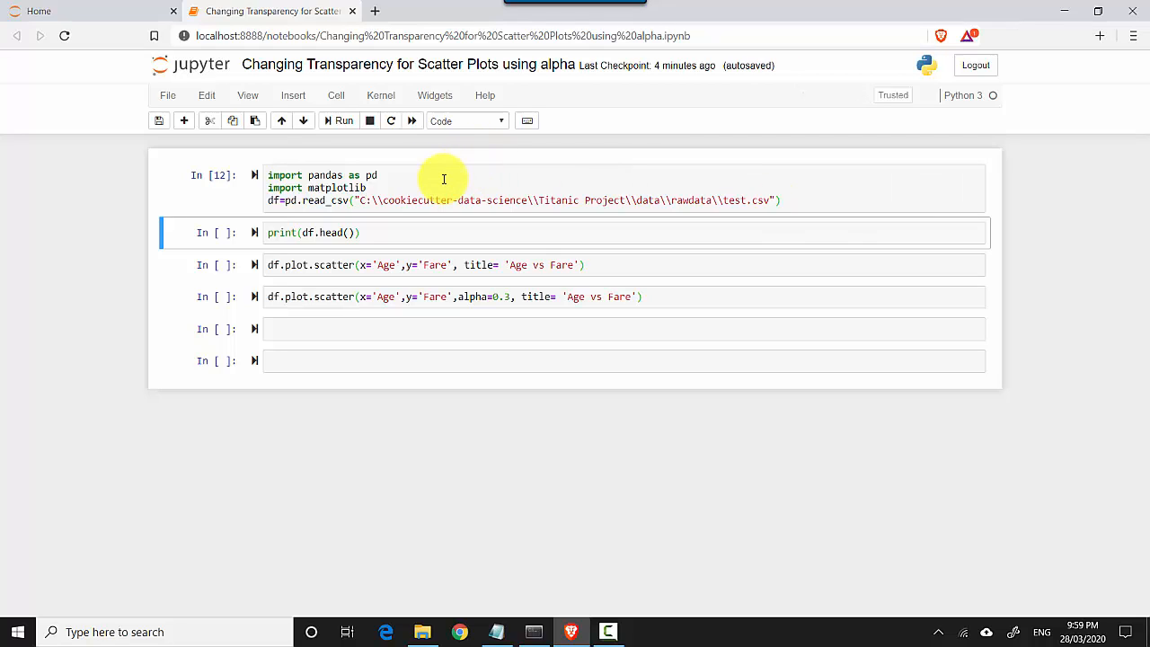
Run print(df.head()) to show the first five Titanic passenger rows.
{"action": "left_click", "coordinate": [397, 232]}
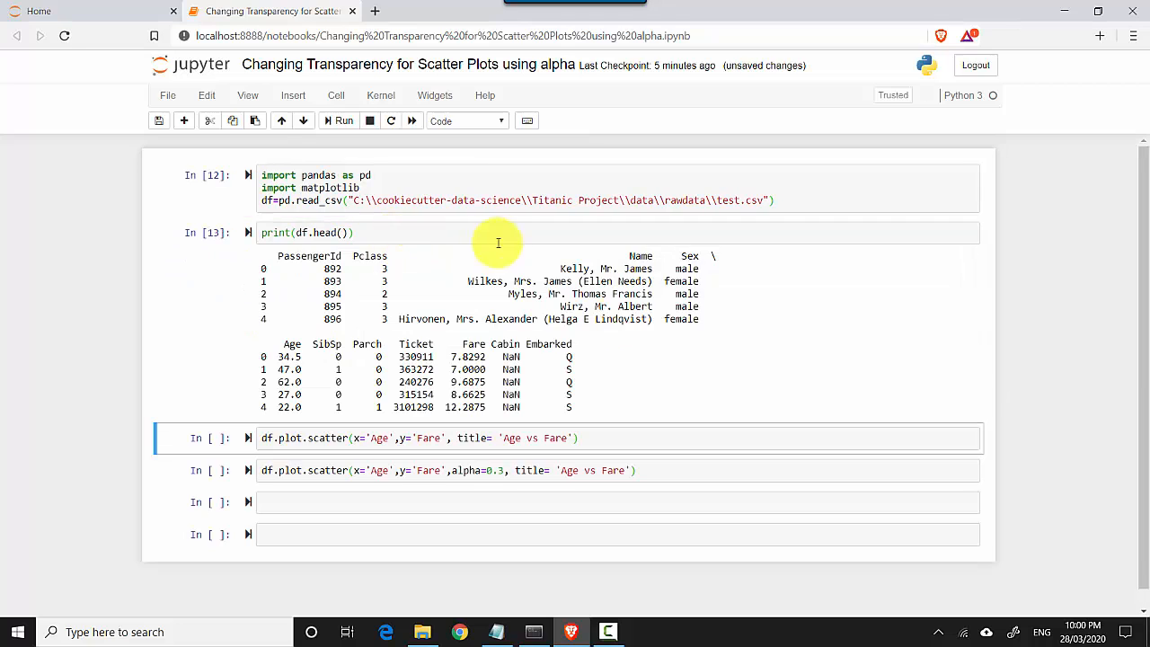
{"action": "mouse_move", "coordinate": [571, 288]}
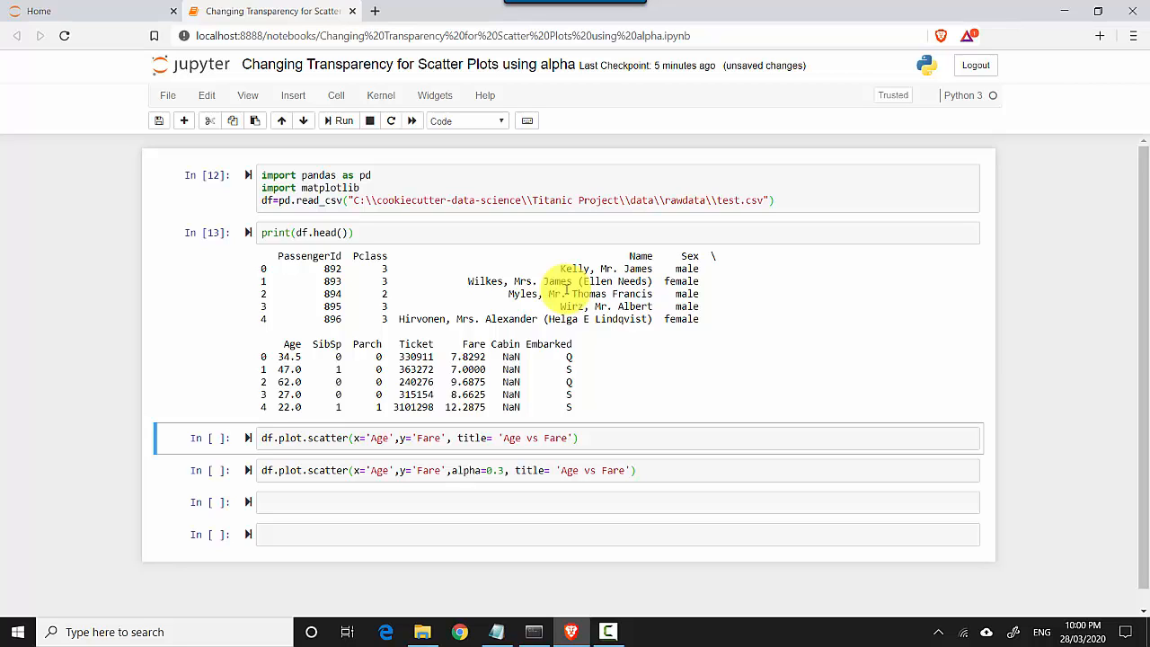
{"action": "mouse_move", "coordinate": [712, 357]}
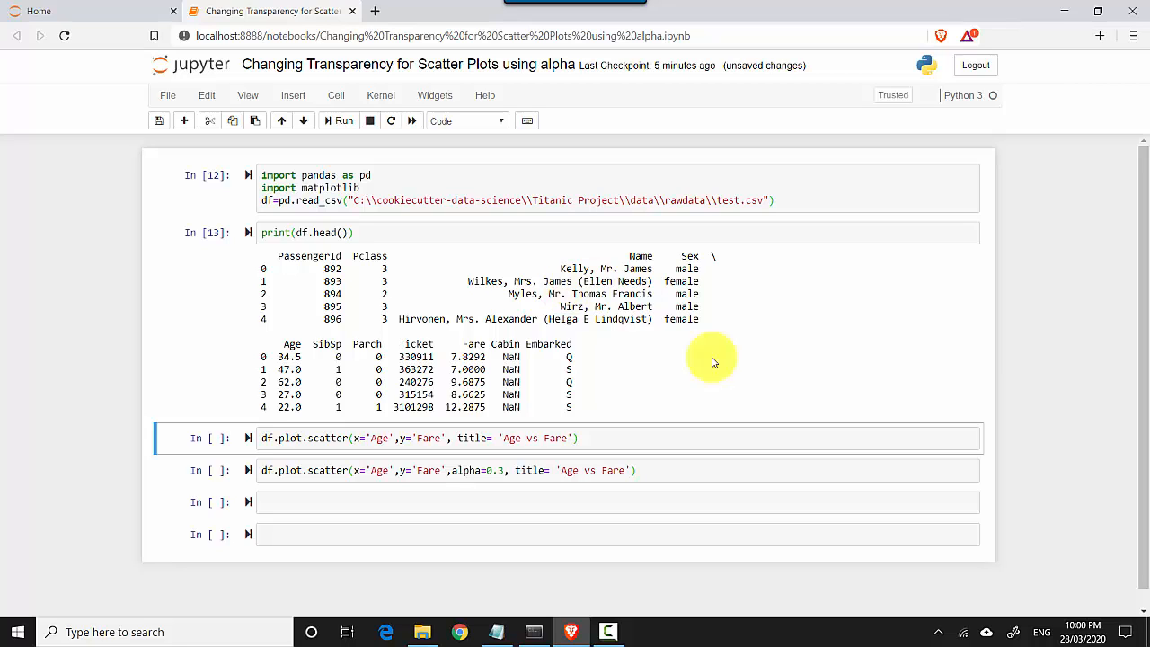
{"action": "left_click", "coordinate": [614, 439]}
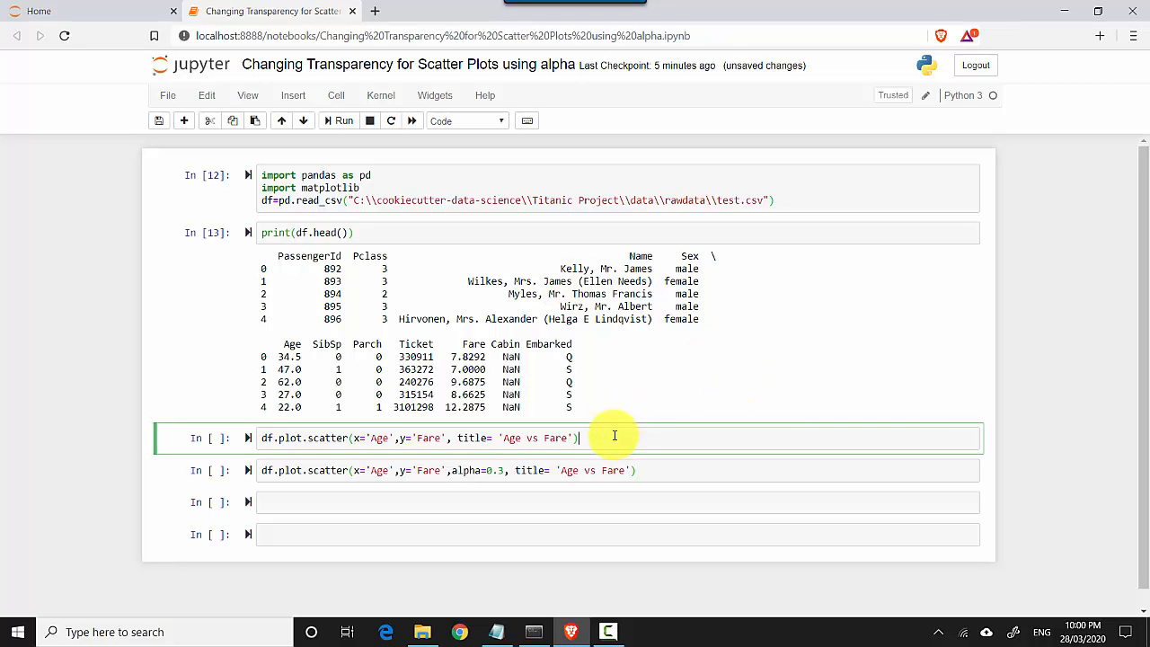
Run the df.plot.scatter cell to draw an opaque Age vs Fare scatter plot.
{"action": "left_click", "coordinate": [343, 120]}
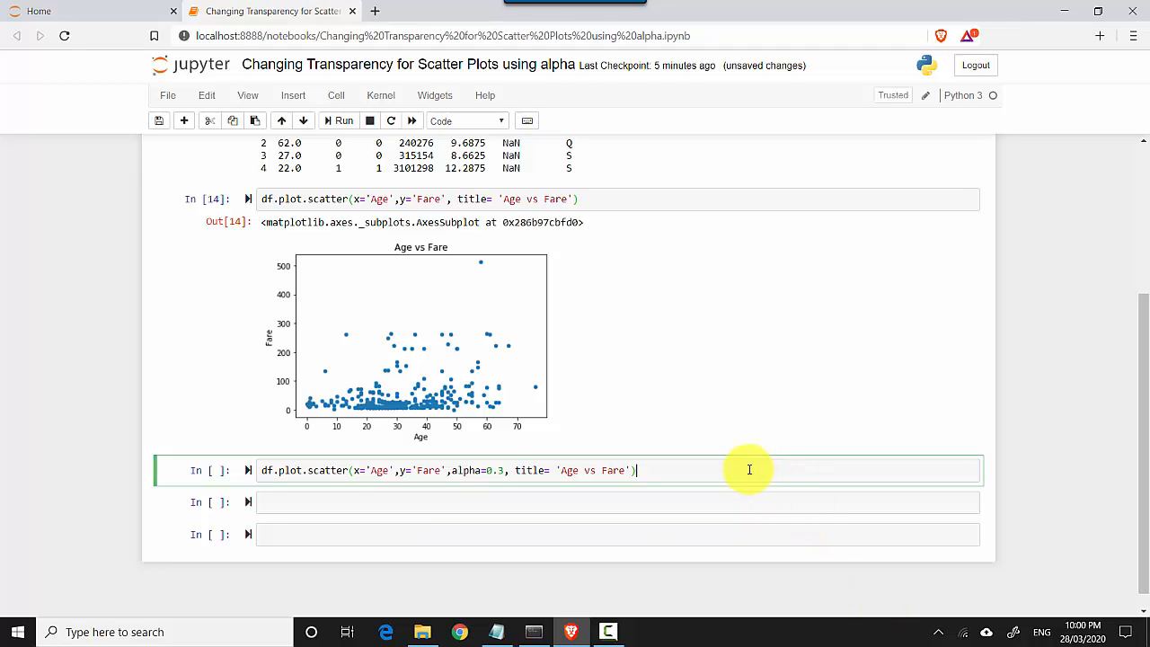
{"action": "mouse_move", "coordinate": [435, 334]}
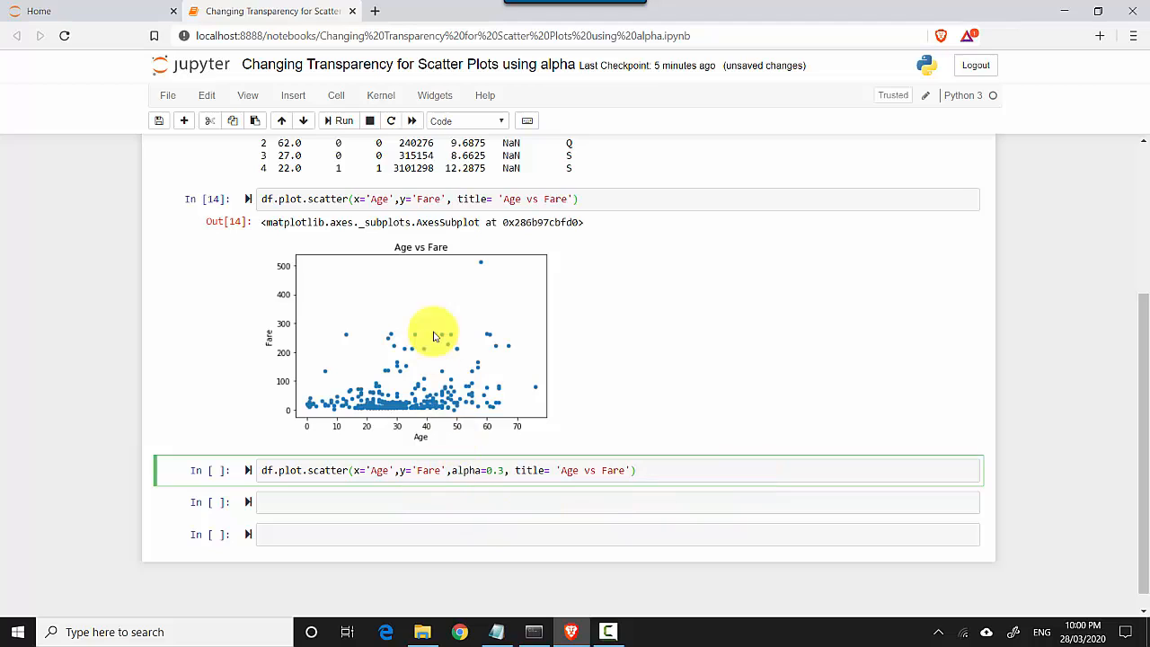
{"action": "mouse_move", "coordinate": [350, 197]}
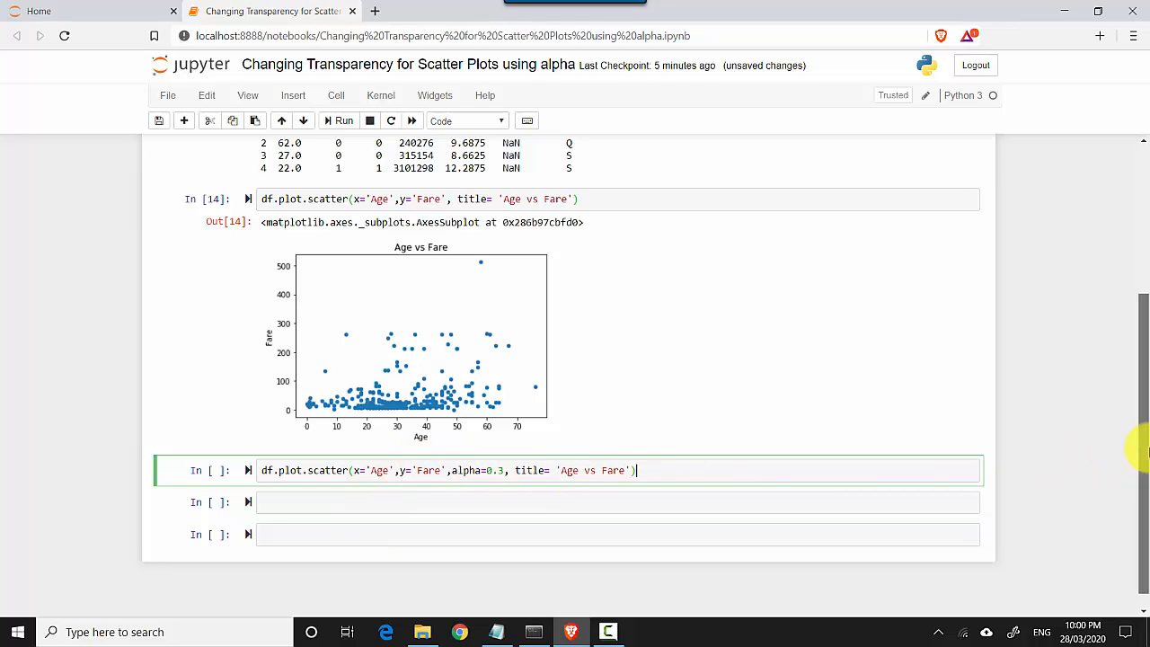
Run the alpha=0.3 scatter cell to draw semi-transparent Age vs Fare points.
{"action": "scroll", "scroll_direction": "down", "scroll_amount": 3}
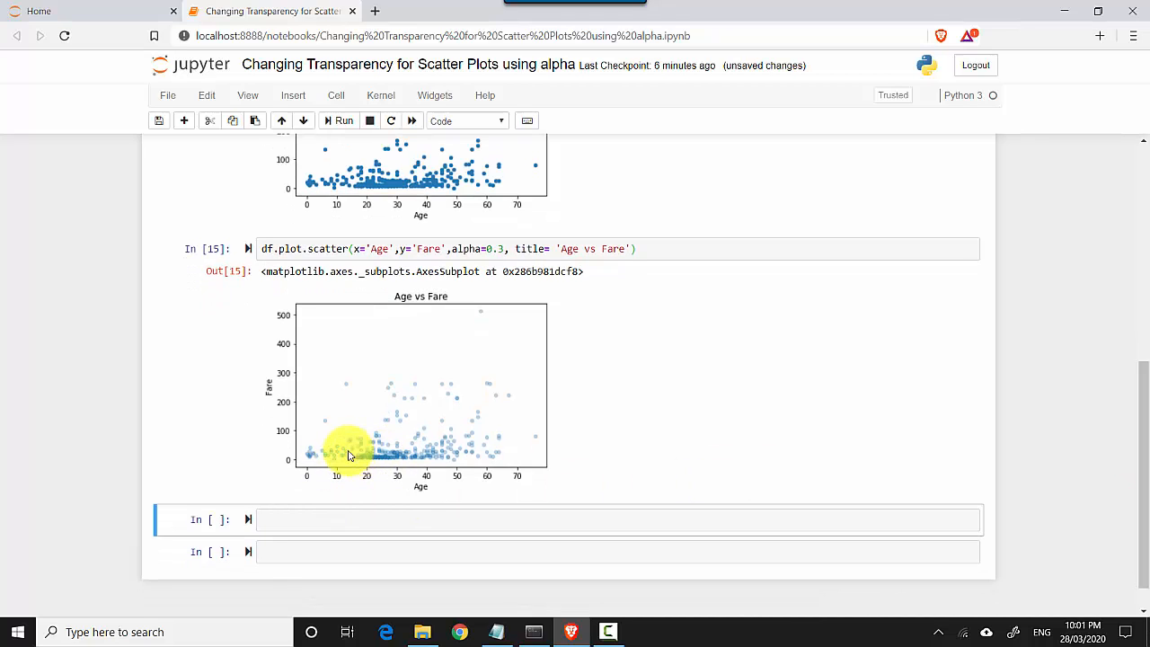
{"action": "mouse_move", "coordinate": [360, 467]}
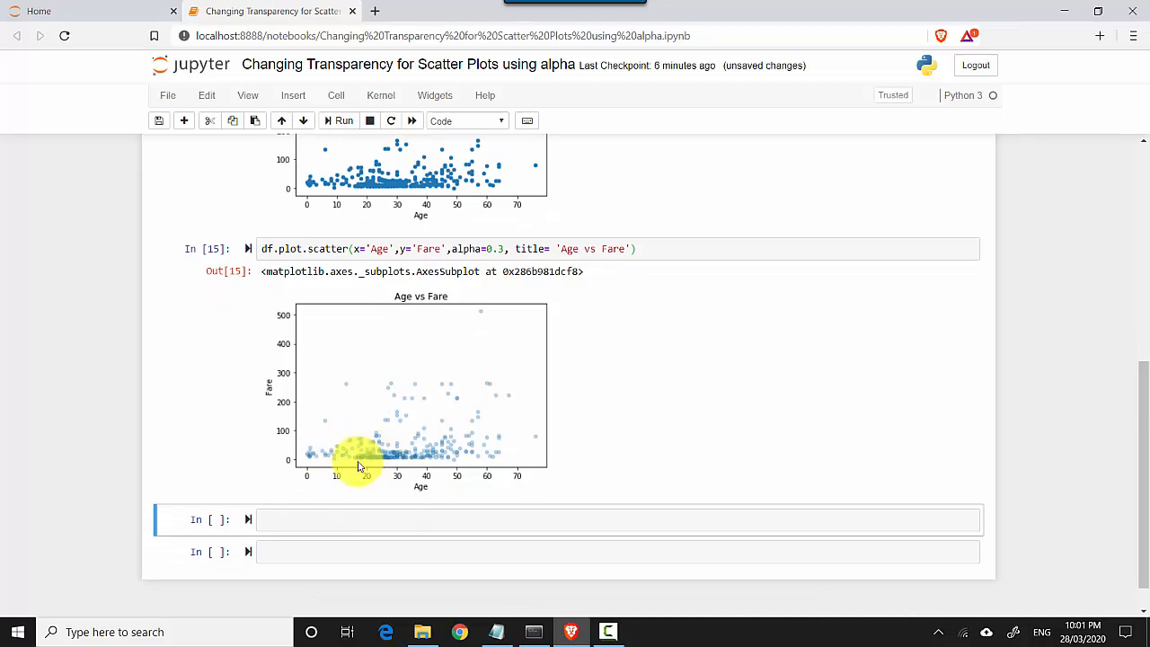
{"action": "mouse_move", "coordinate": [431, 463]}
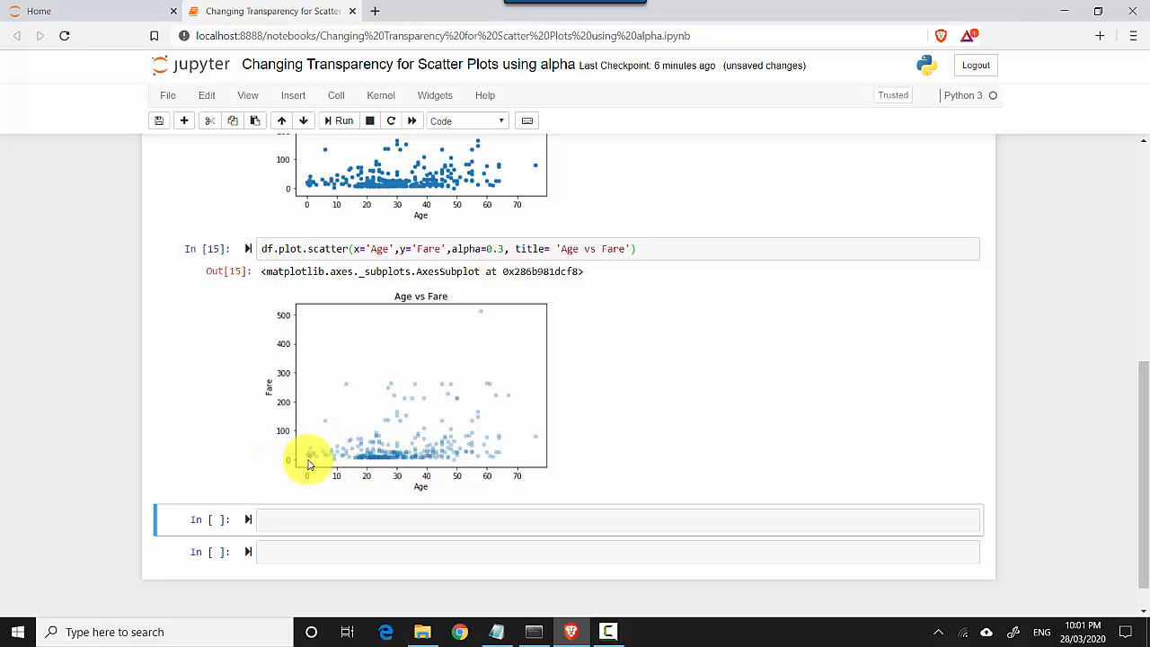
{"action": "mouse_move", "coordinate": [428, 449]}
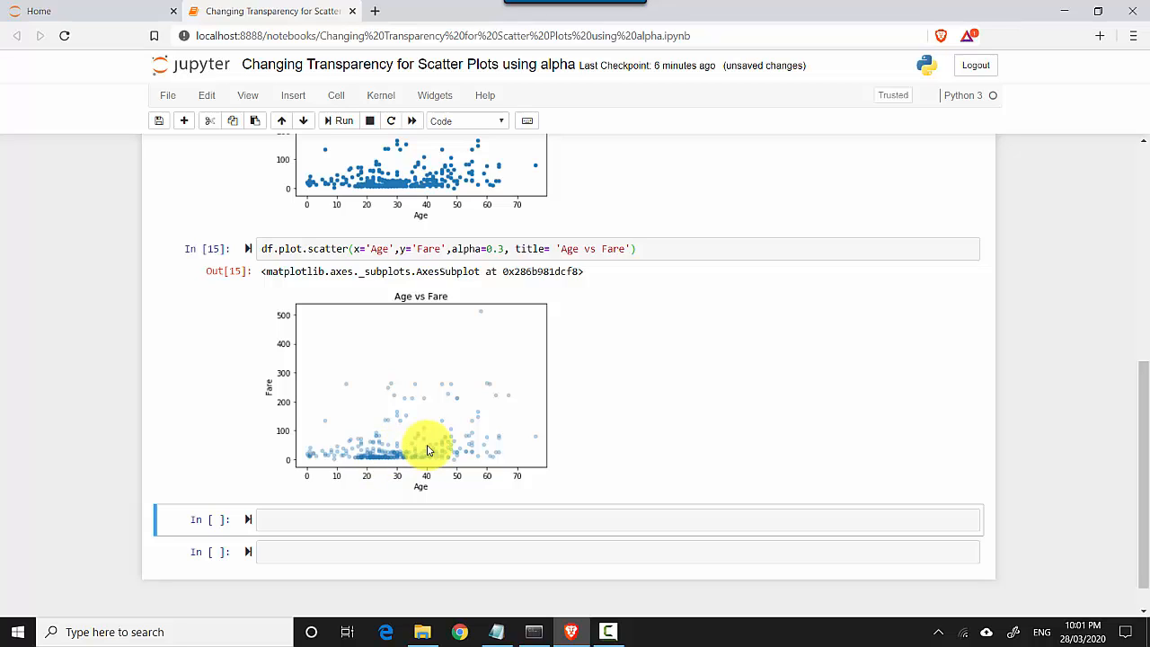
{"action": "mouse_move", "coordinate": [543, 232]}
{"action": "type", "text": "1"}
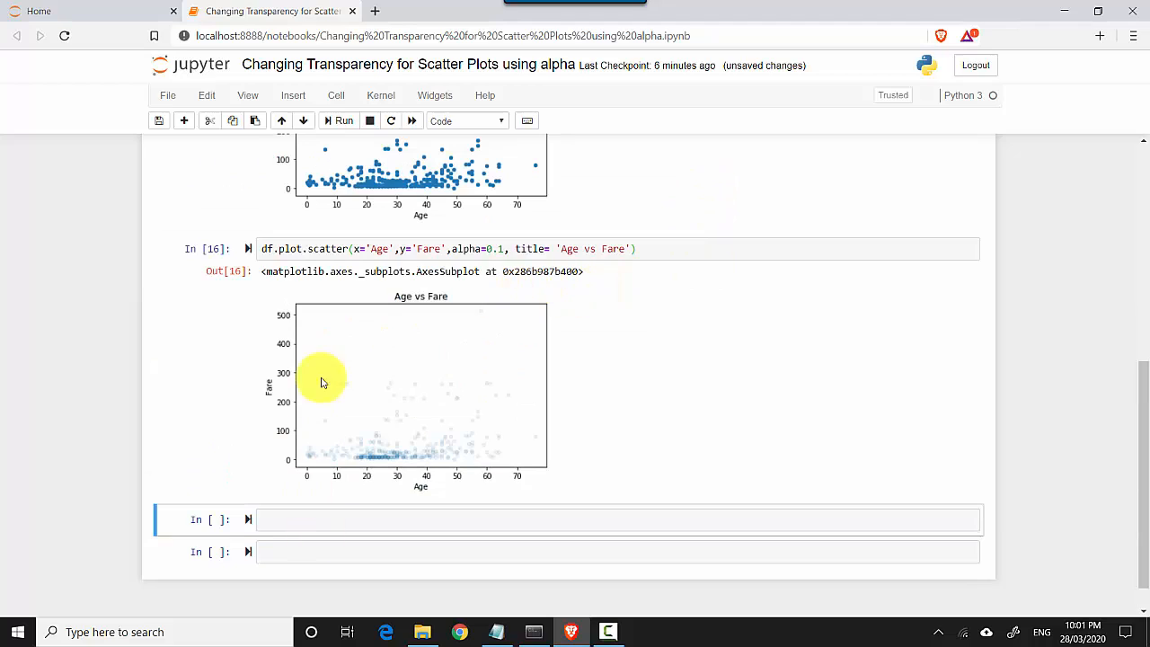
{"action": "mouse_move", "coordinate": [402, 453]}
{"action": "type", "text": "2"}
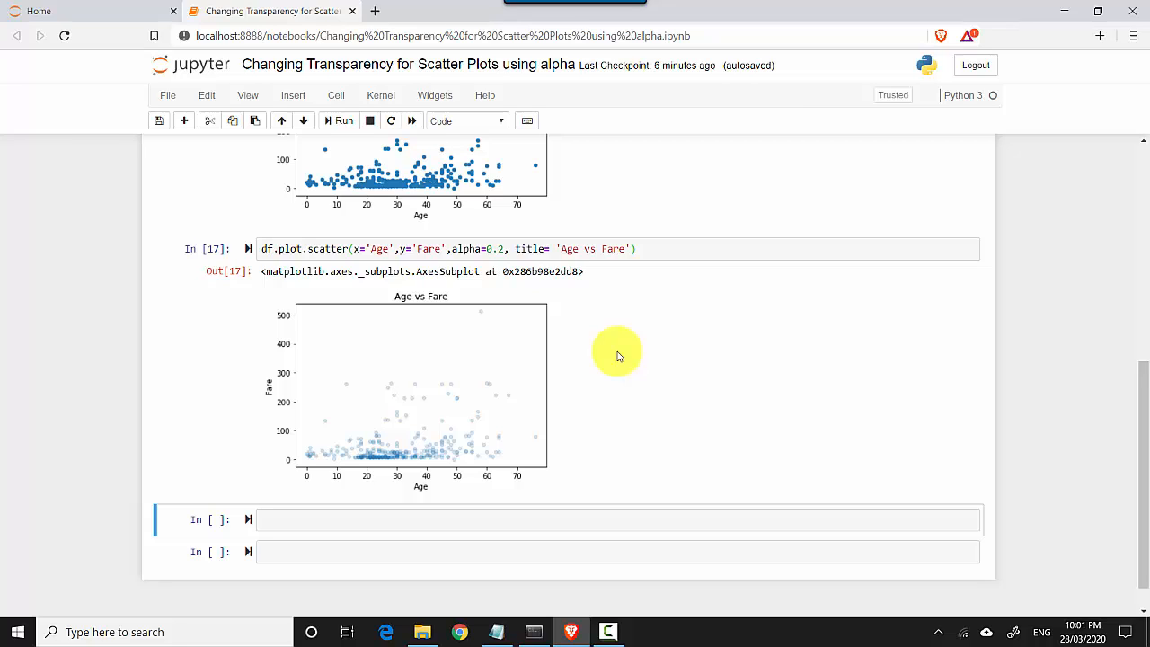
{"action": "mouse_move", "coordinate": [636, 632]}
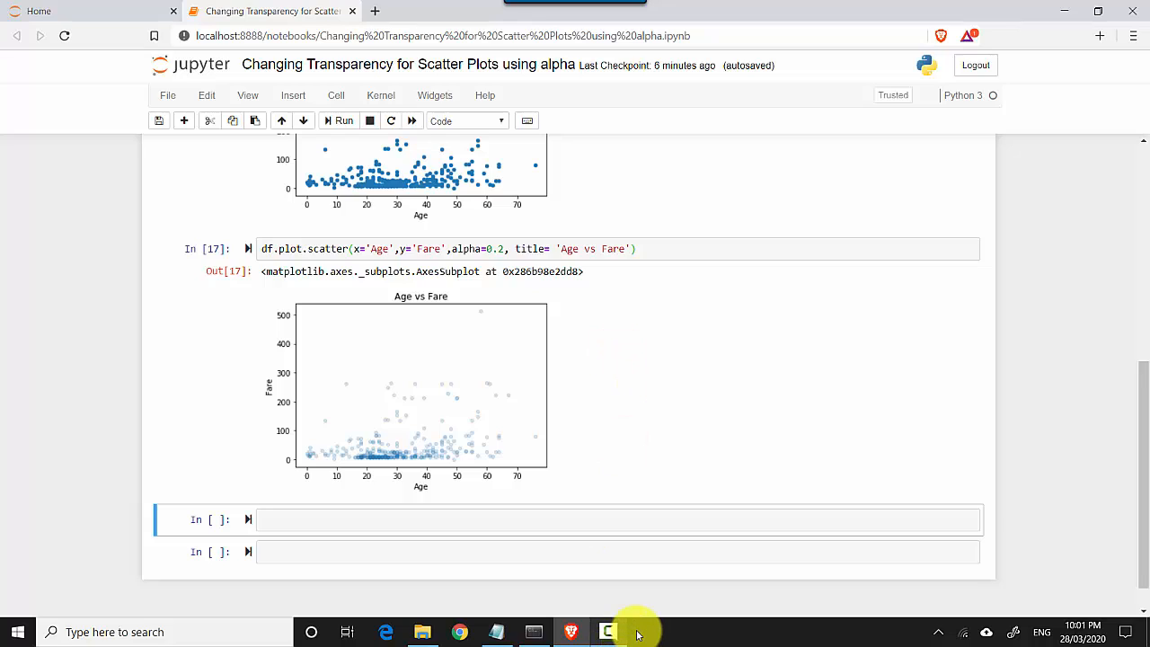